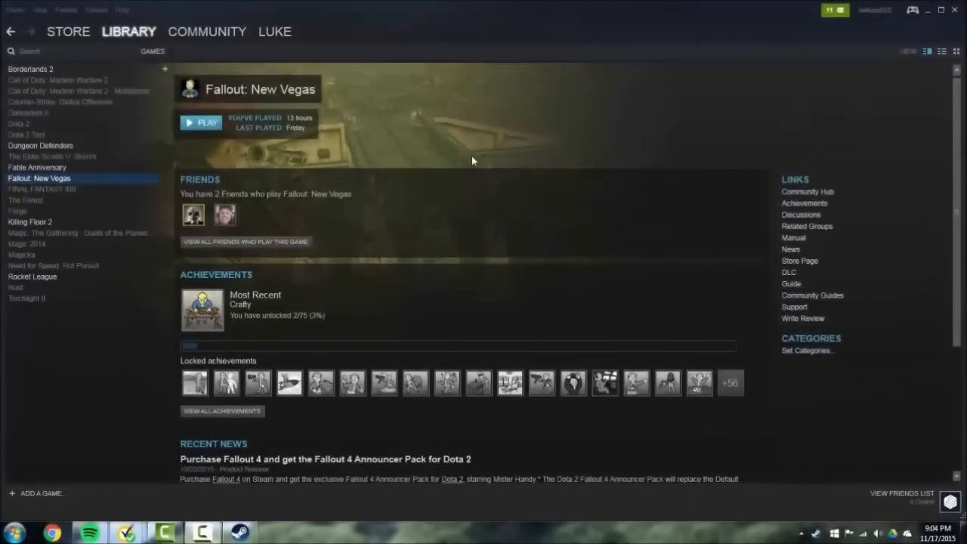
{"action": "mouse_move", "coordinate": [105, 66]}
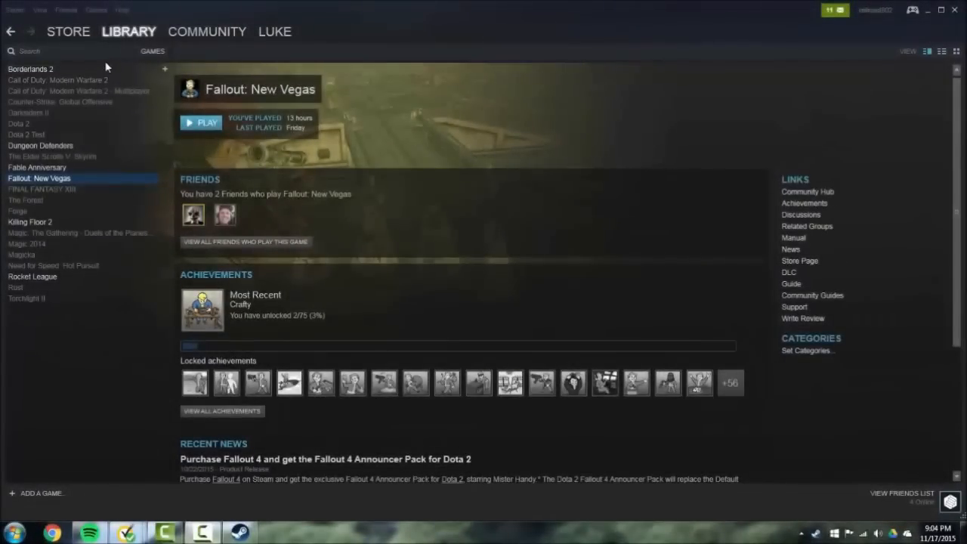
{"action": "mouse_move", "coordinate": [94, 73]}
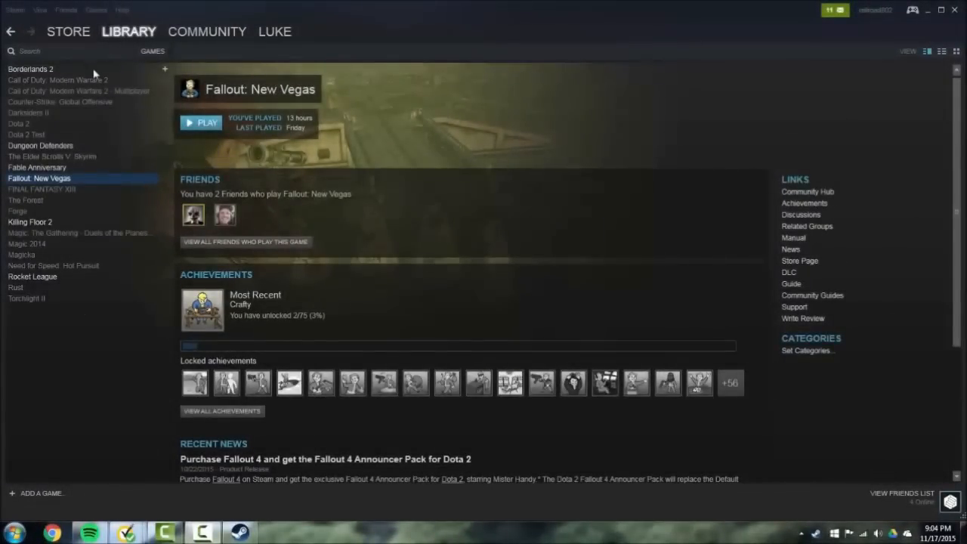
Log out of the current Steam account via Change User.
{"action": "left_click", "coordinate": [14, 10]}
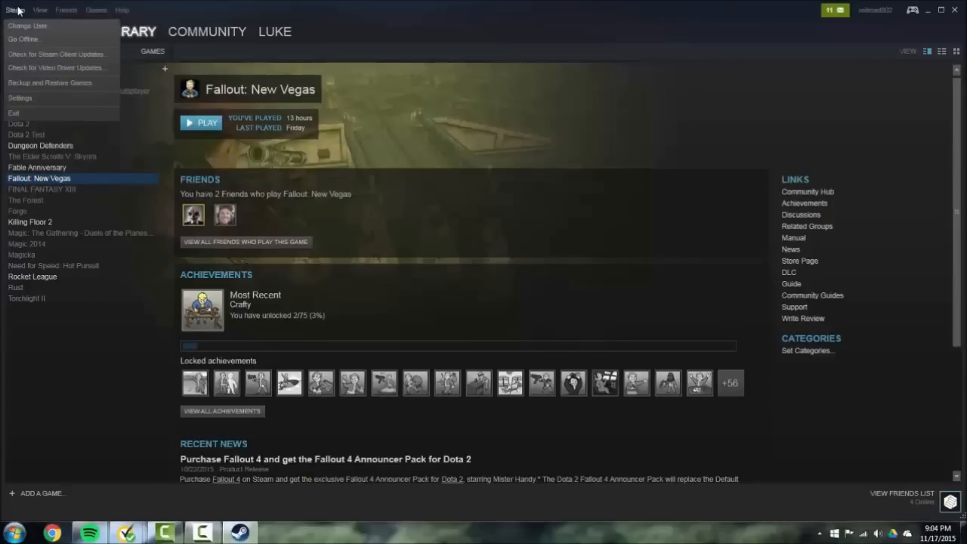
{"action": "left_click", "coordinate": [27, 25]}
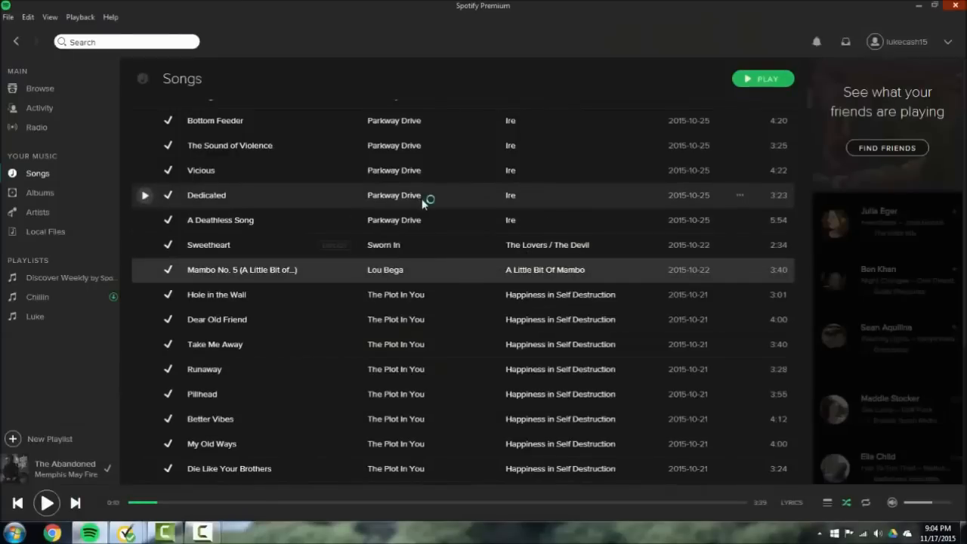
{"action": "left_click", "coordinate": [240, 532]}
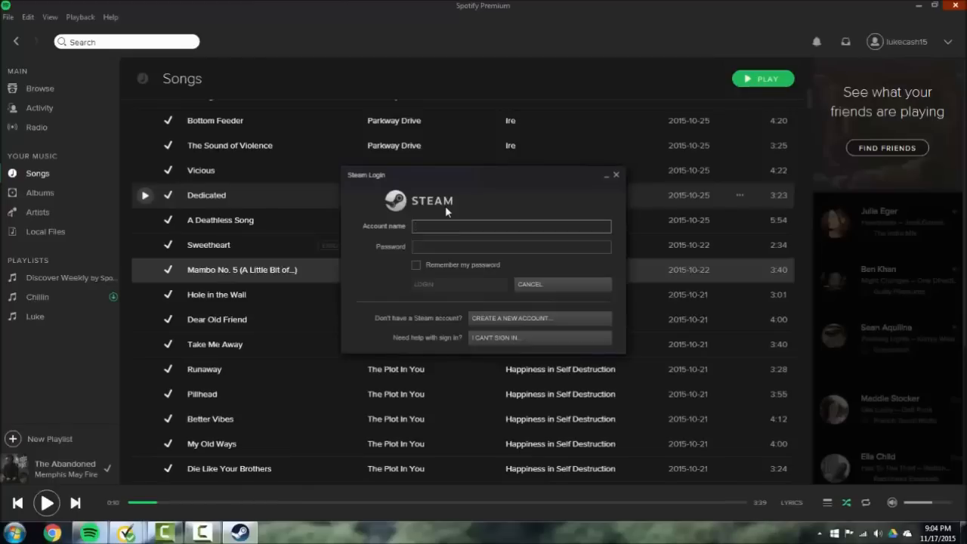
{"action": "left_click", "coordinate": [512, 226]}
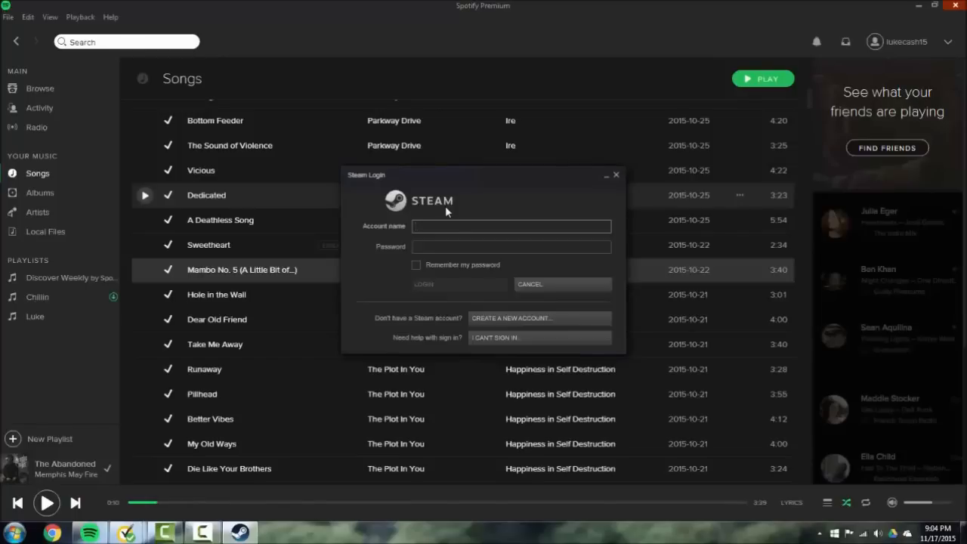
{"action": "type", "text": "lukecash15"}
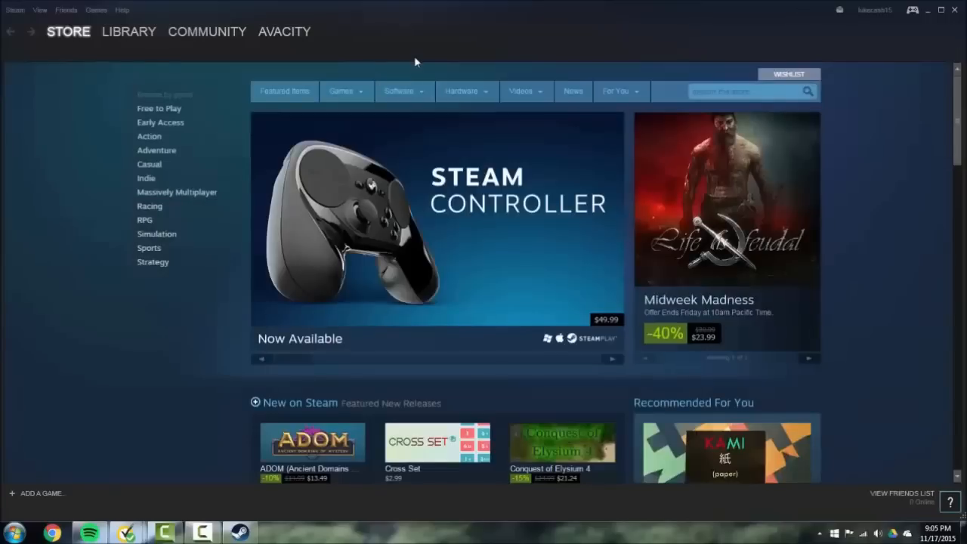
{"action": "mouse_move", "coordinate": [306, 56]}
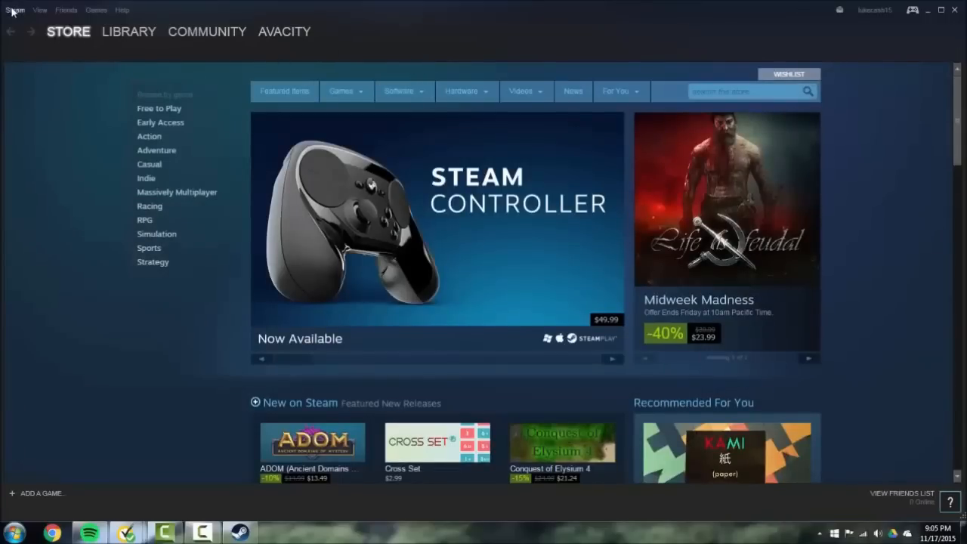
Open the Family section of Steam settings.
{"action": "left_click", "coordinate": [15, 10]}
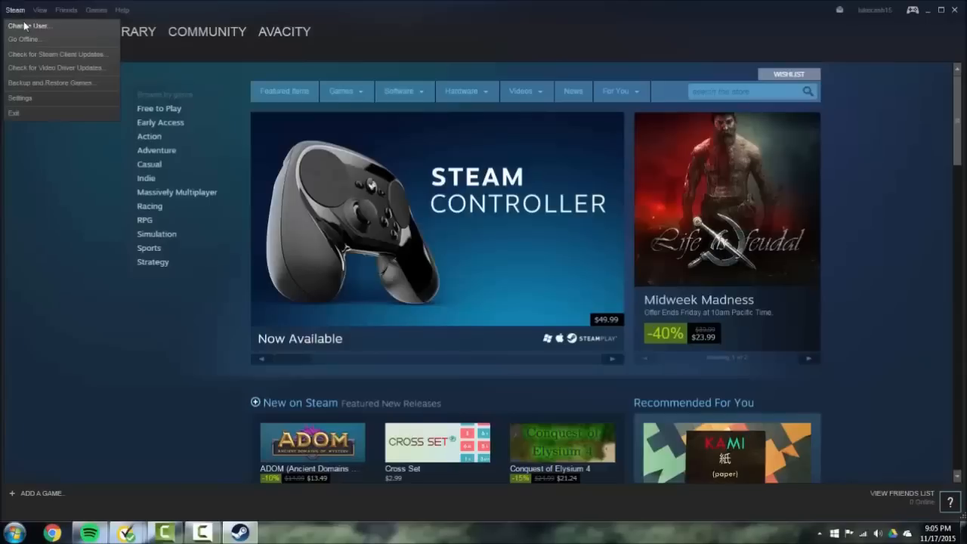
{"action": "left_click", "coordinate": [20, 97]}
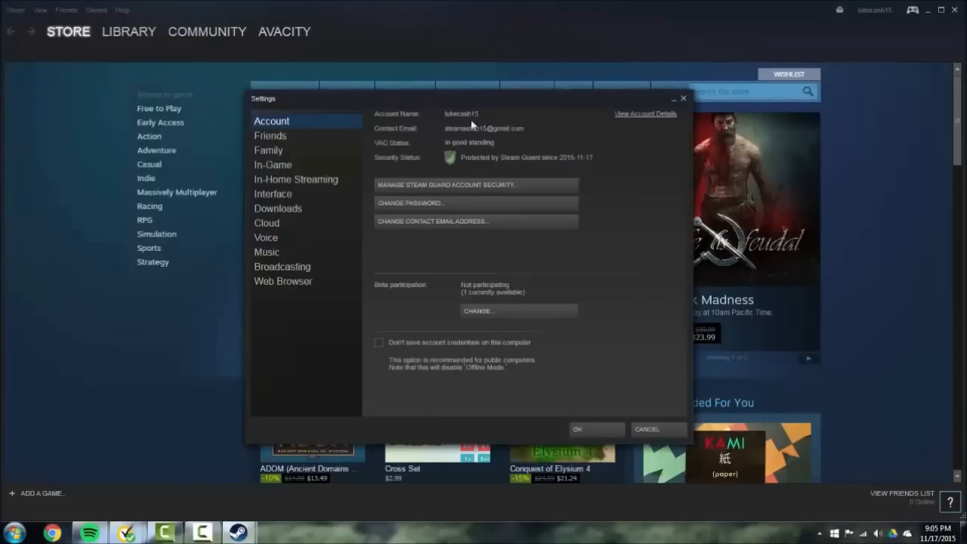
{"action": "mouse_move", "coordinate": [575, 165]}
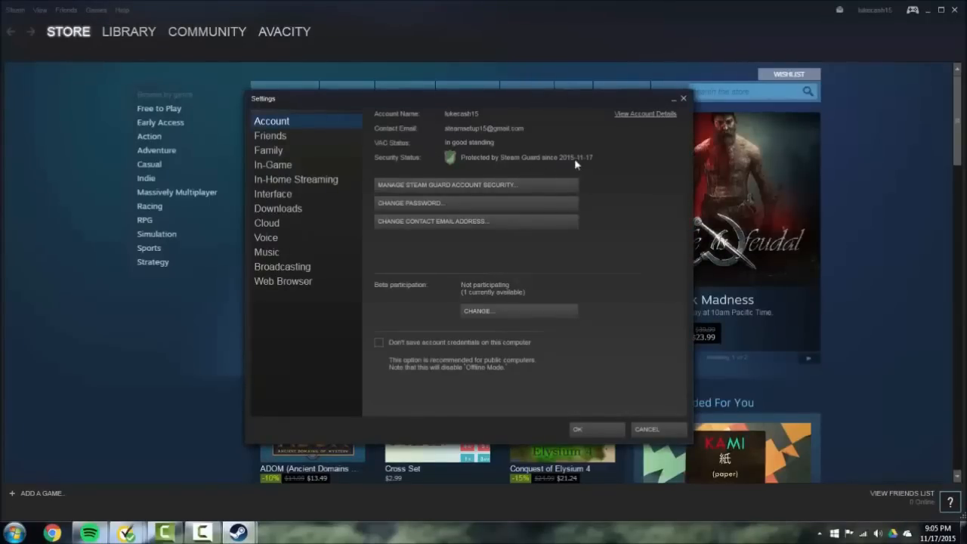
{"action": "mouse_move", "coordinate": [544, 142]}
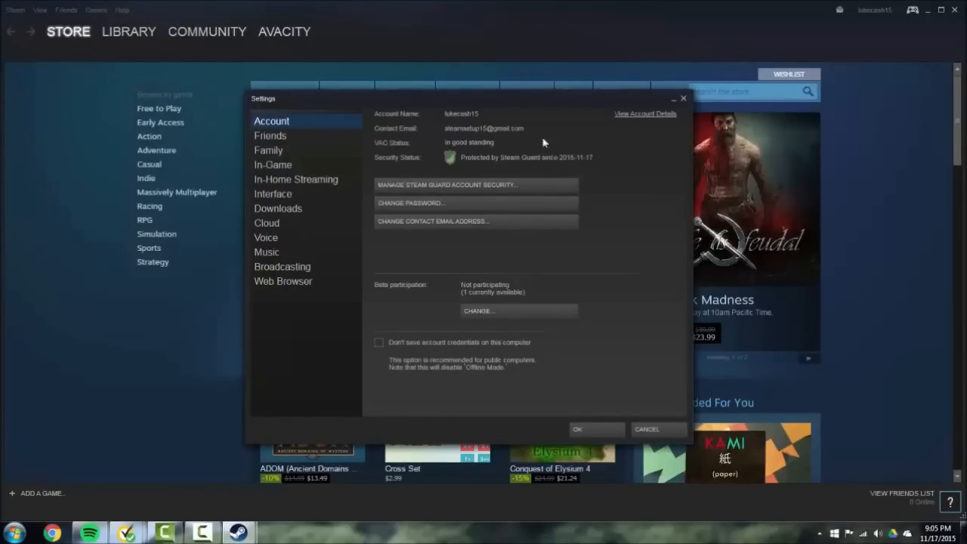
{"action": "left_click", "coordinate": [269, 149]}
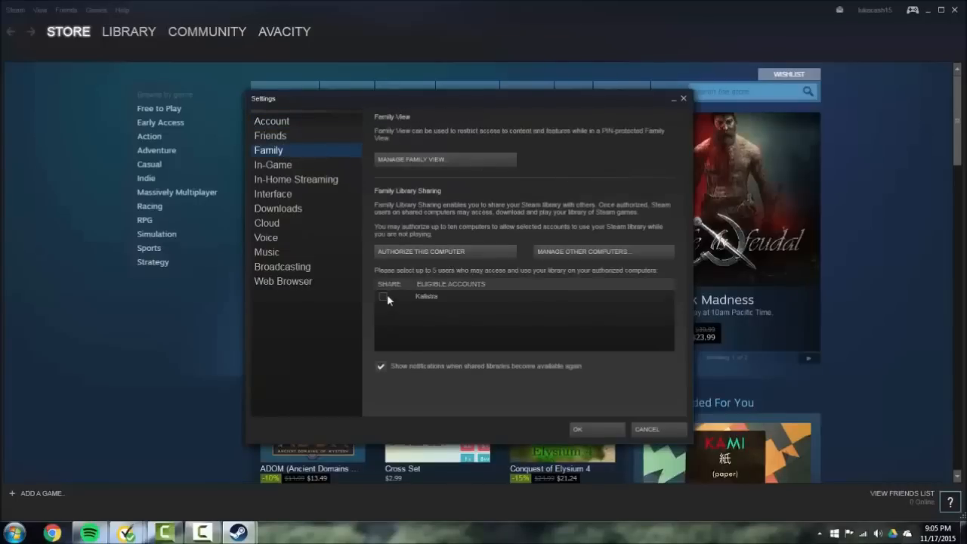
Tick the eligible account, authorize this computer for library sharing, and save.
{"action": "left_click", "coordinate": [382, 296]}
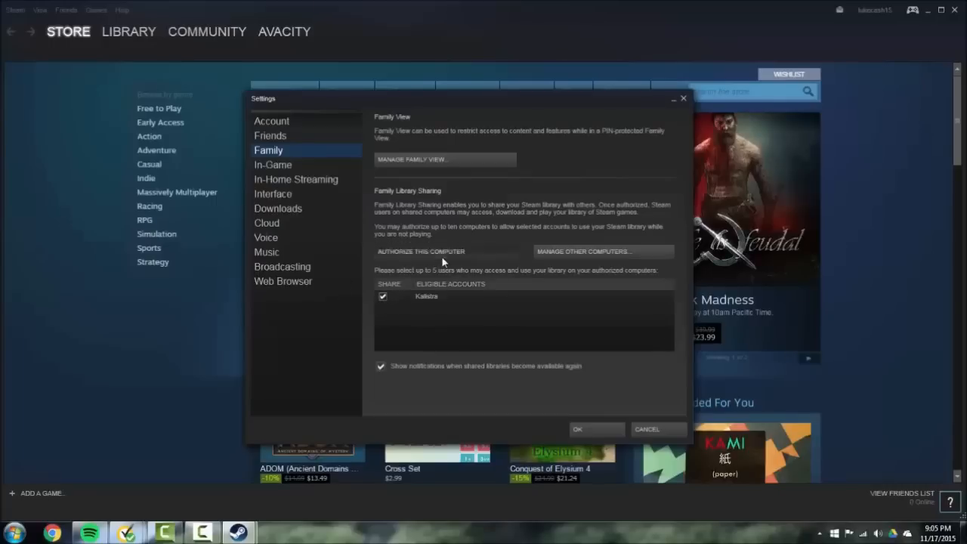
{"action": "left_click", "coordinate": [421, 251]}
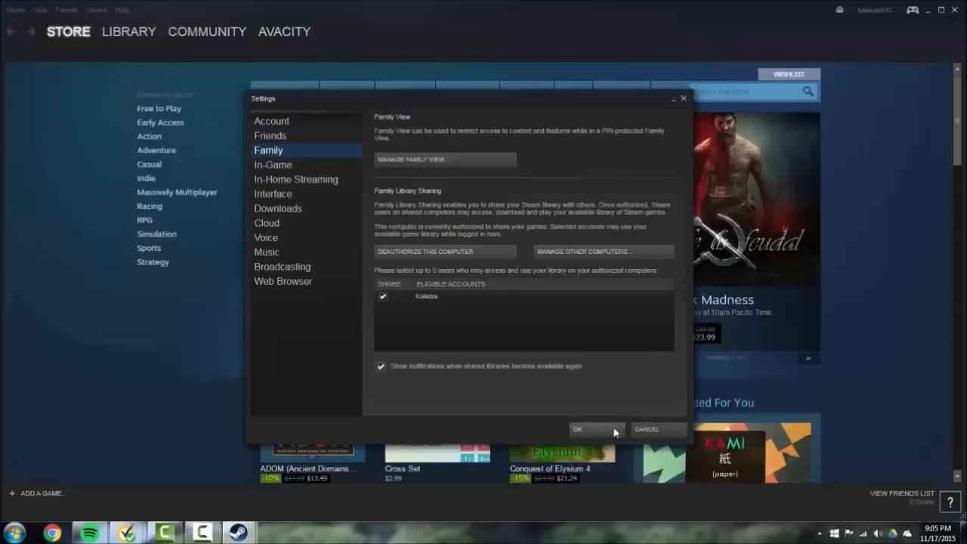
{"action": "left_click", "coordinate": [15, 9]}
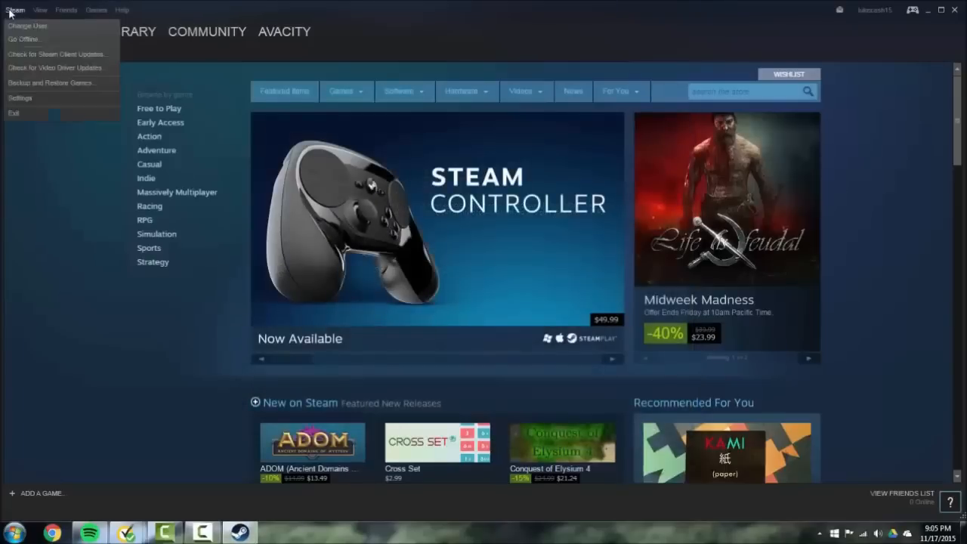
Switch user and sign in to Steam as 'railroad'.
{"action": "left_click", "coordinate": [27, 24]}
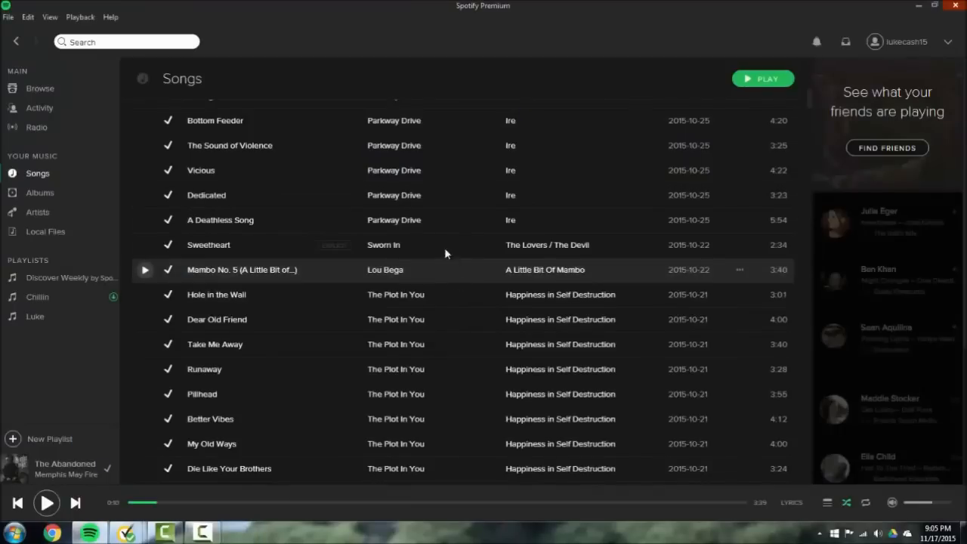
{"action": "mouse_move", "coordinate": [377, 219]}
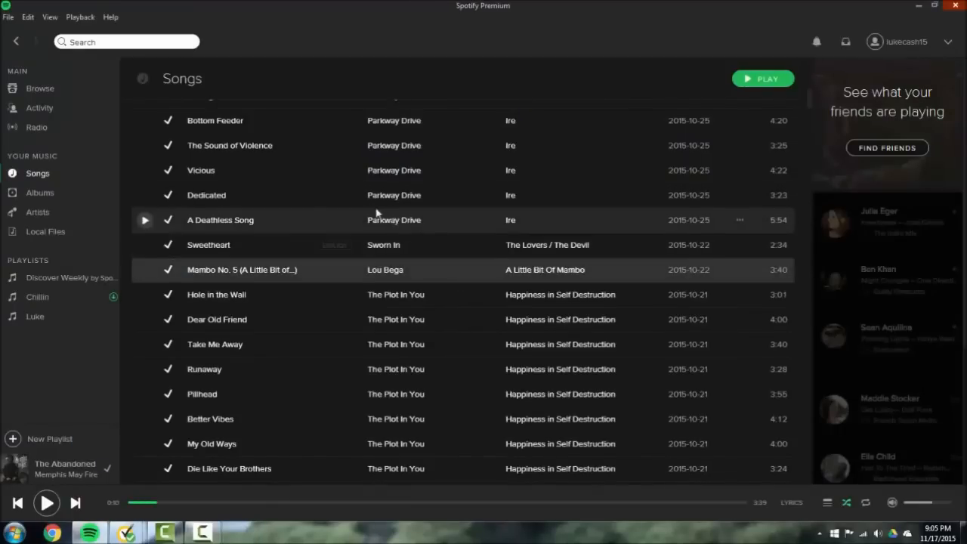
{"action": "left_click", "coordinate": [239, 532]}
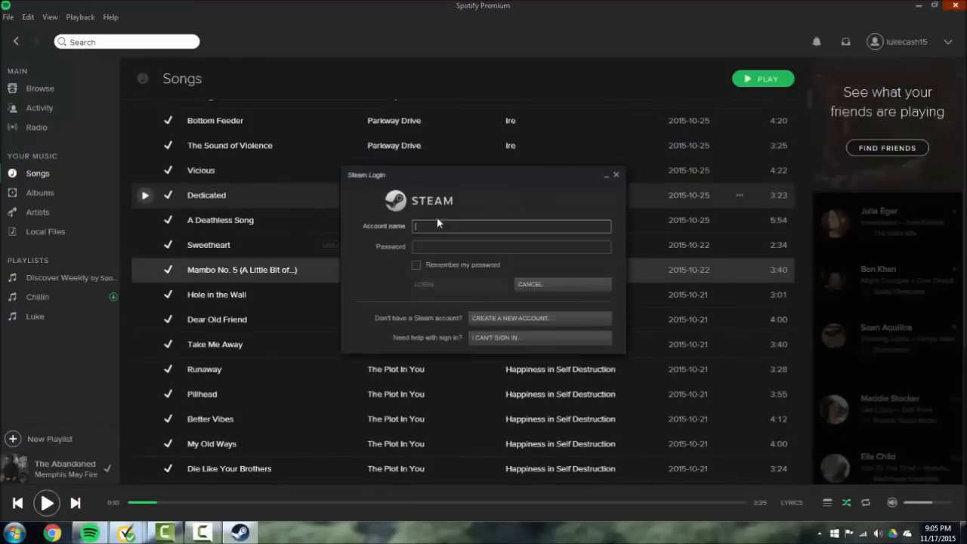
{"action": "type", "text": "railroad"}
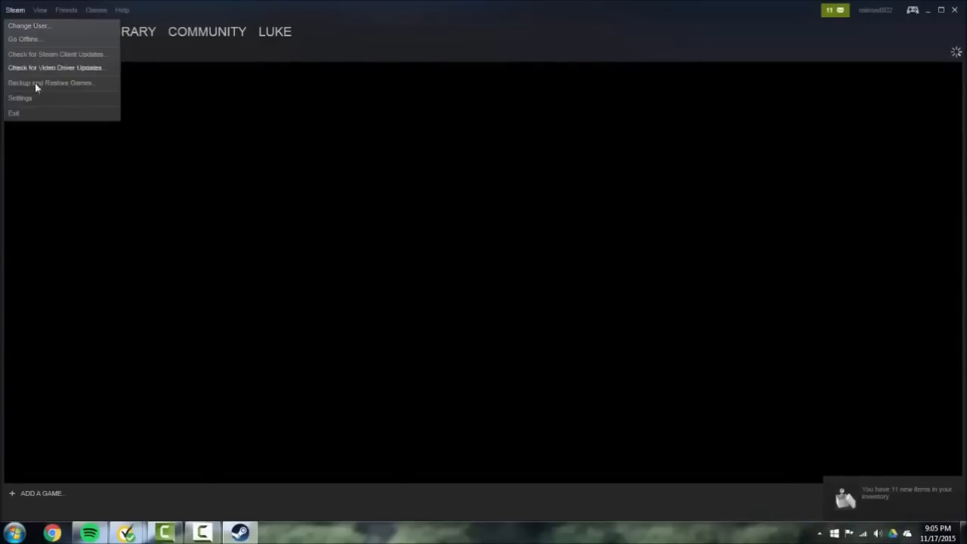
In Family settings, tick the other eligible account and authorize this computer.
{"action": "left_click", "coordinate": [19, 97]}
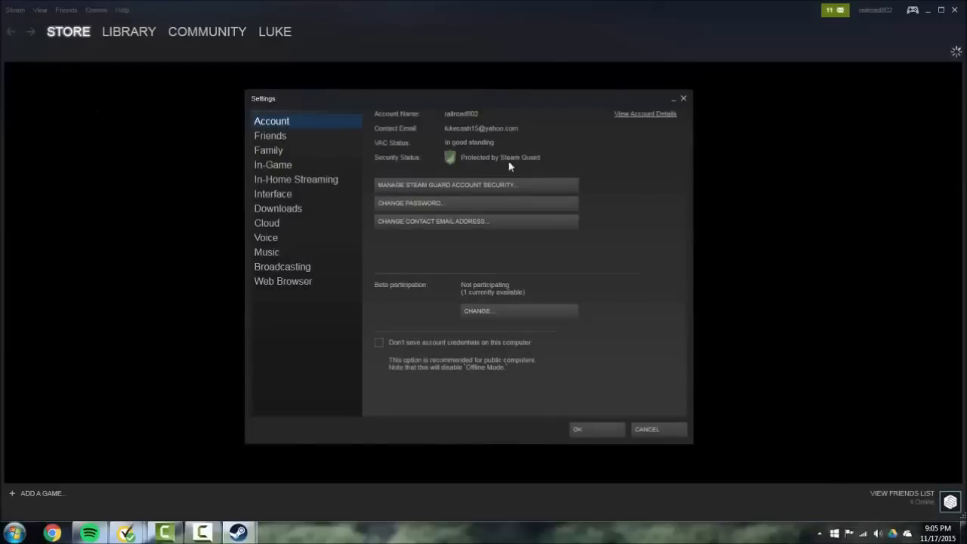
{"action": "left_click", "coordinate": [268, 150]}
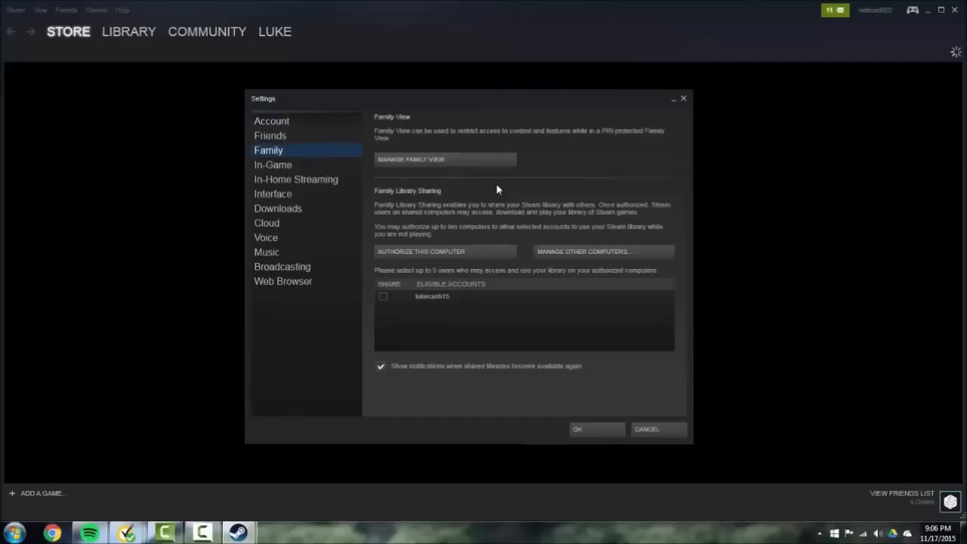
{"action": "left_click", "coordinate": [383, 296]}
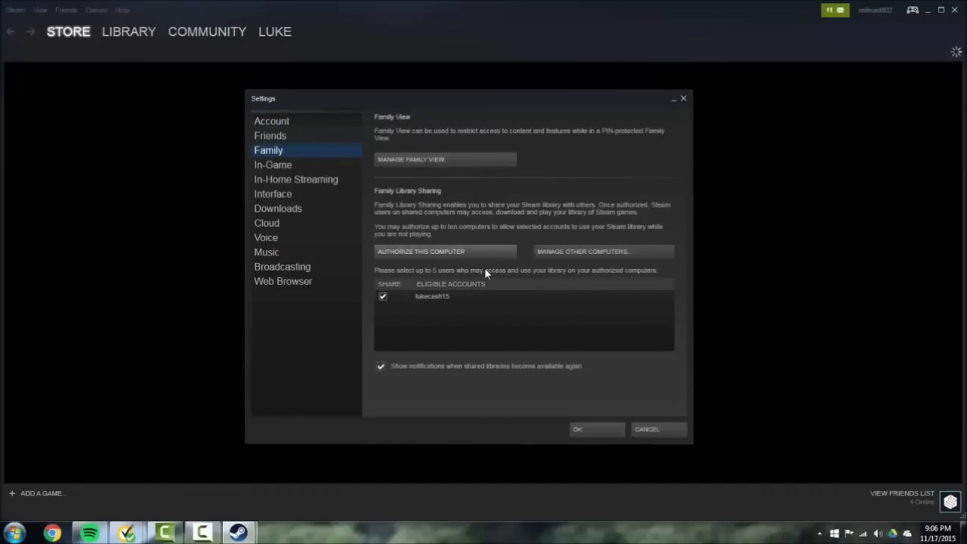
{"action": "left_click", "coordinate": [445, 251]}
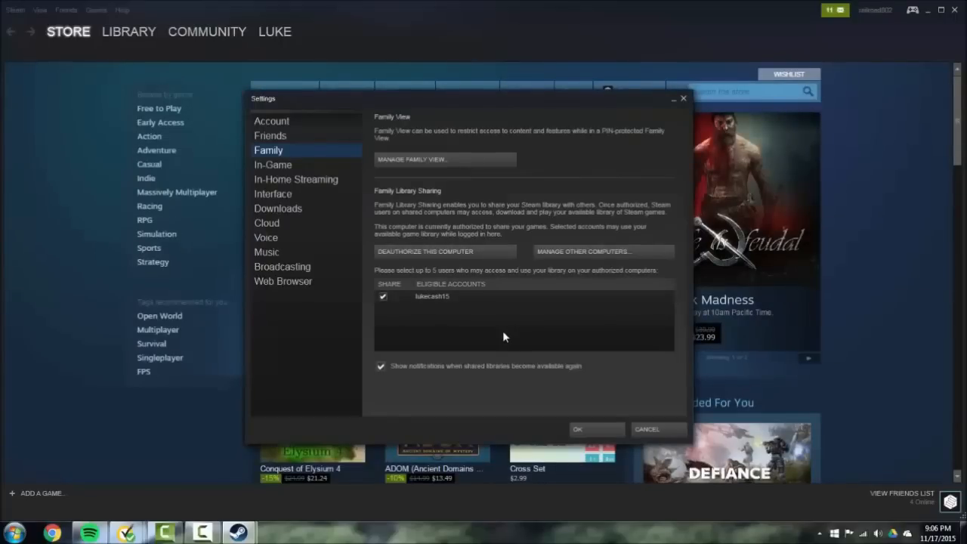
{"action": "mouse_move", "coordinate": [610, 239]}
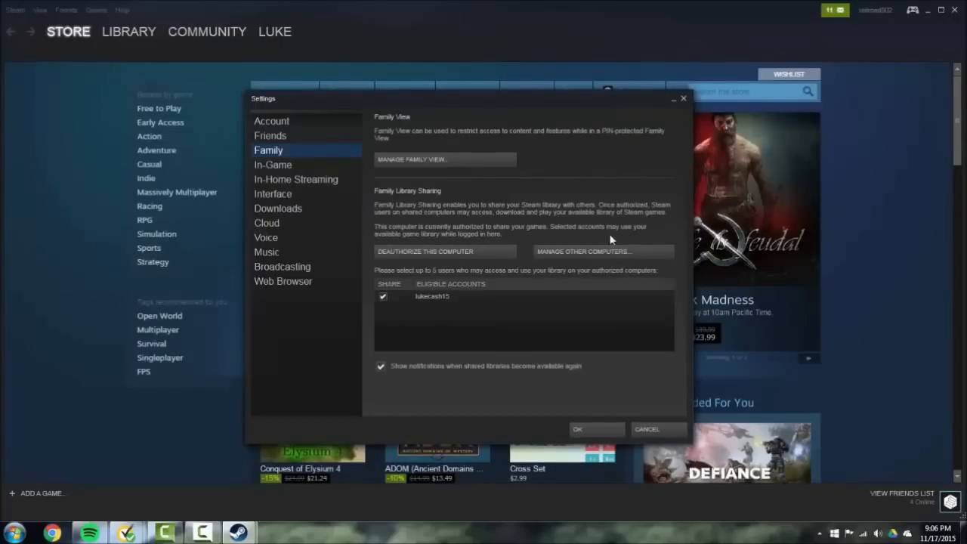
{"action": "mouse_move", "coordinate": [611, 262]}
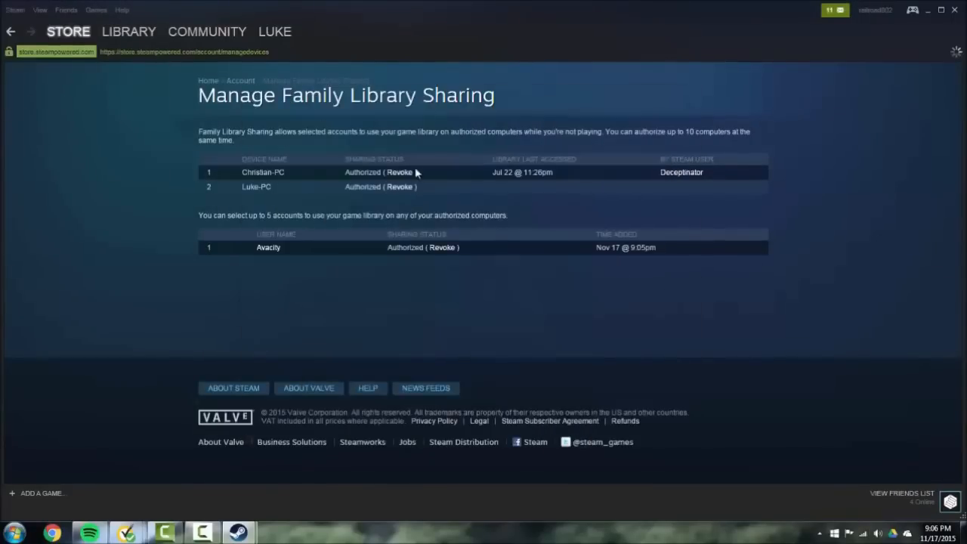
{"action": "mouse_move", "coordinate": [531, 161]}
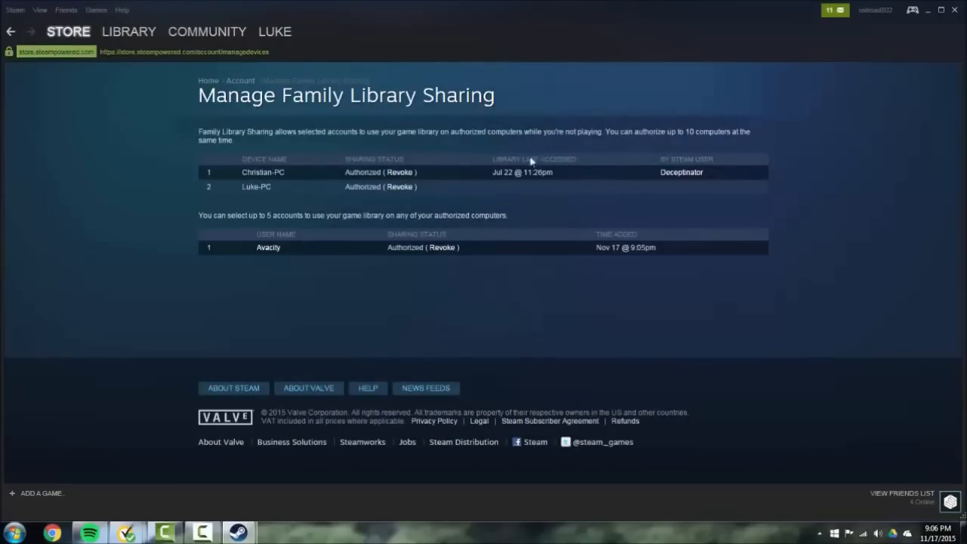
{"action": "mouse_move", "coordinate": [330, 155]}
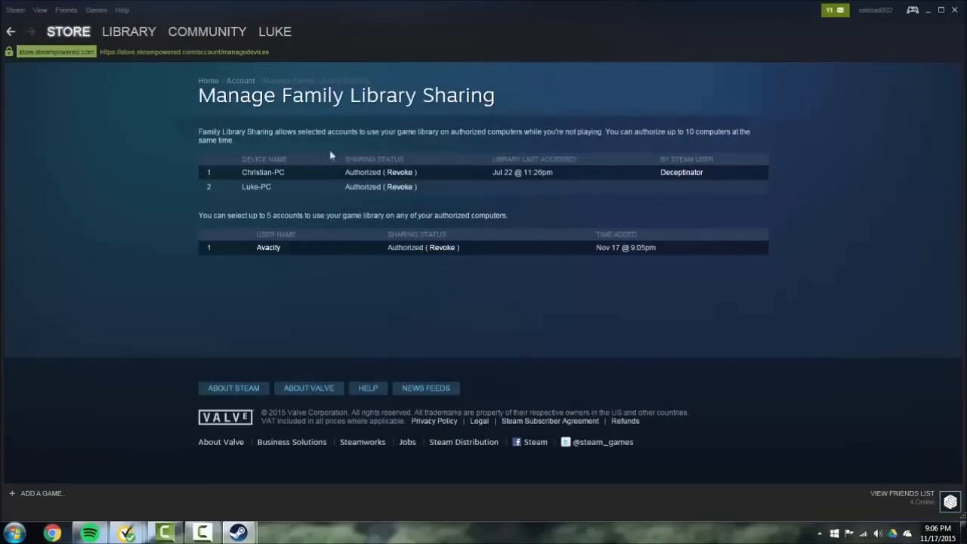
{"action": "mouse_move", "coordinate": [523, 303]}
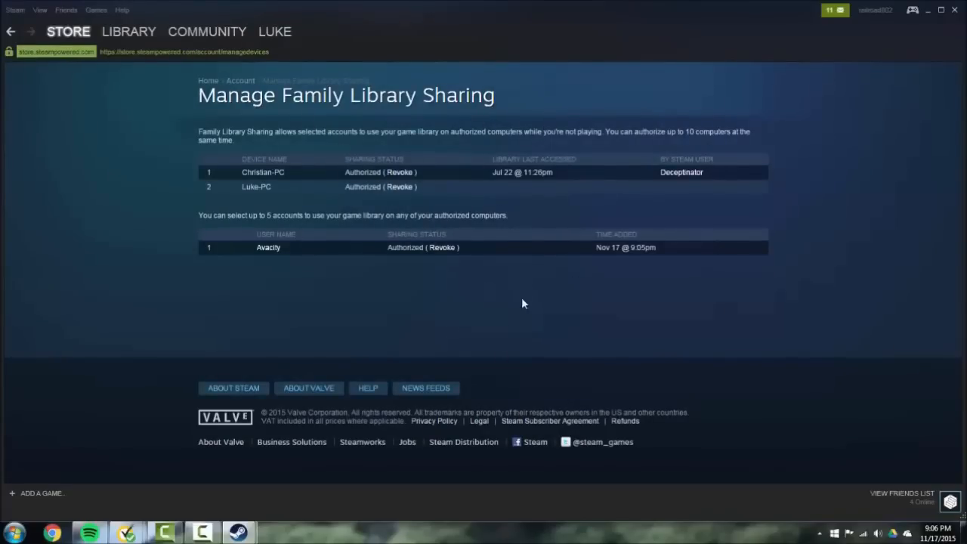
{"action": "left_click", "coordinate": [40, 10]}
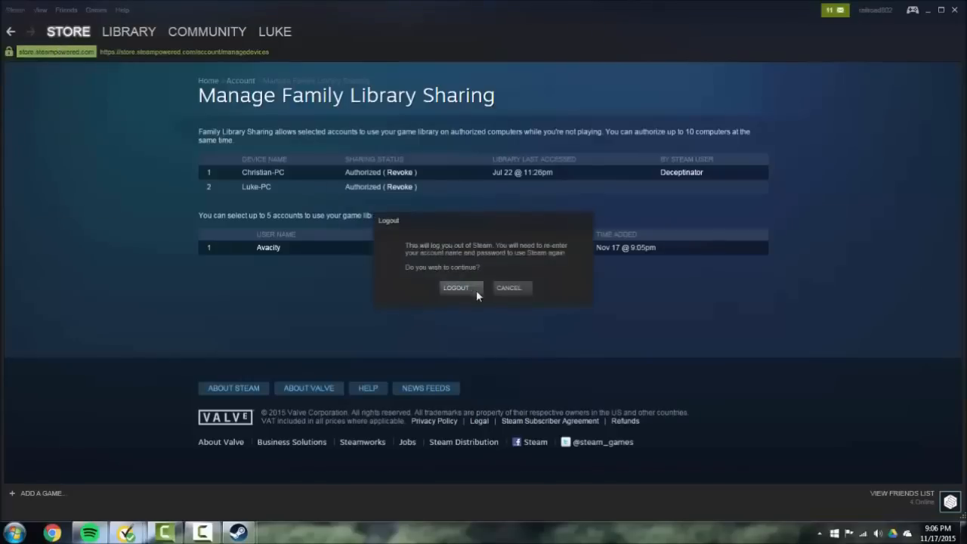
{"action": "left_click", "coordinate": [89, 532]}
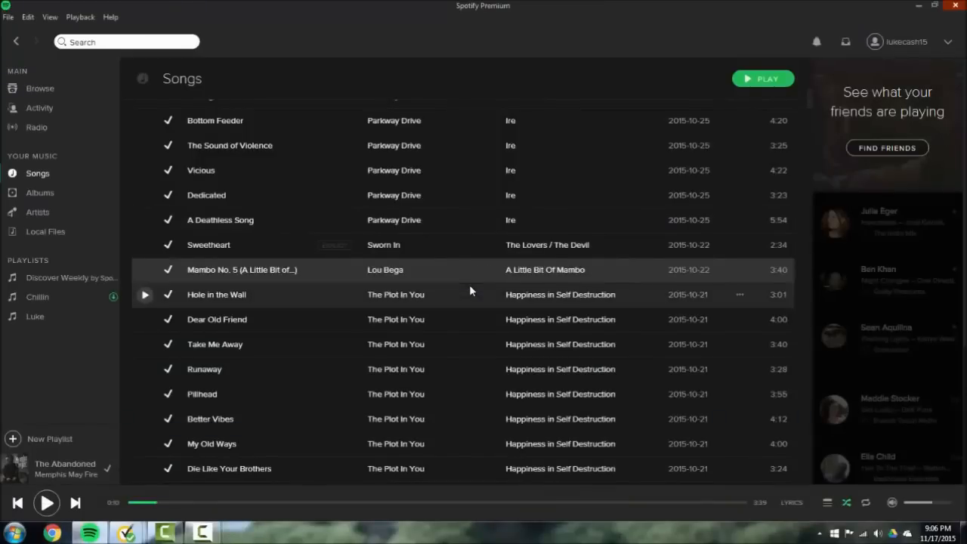
{"action": "mouse_move", "coordinate": [461, 287]}
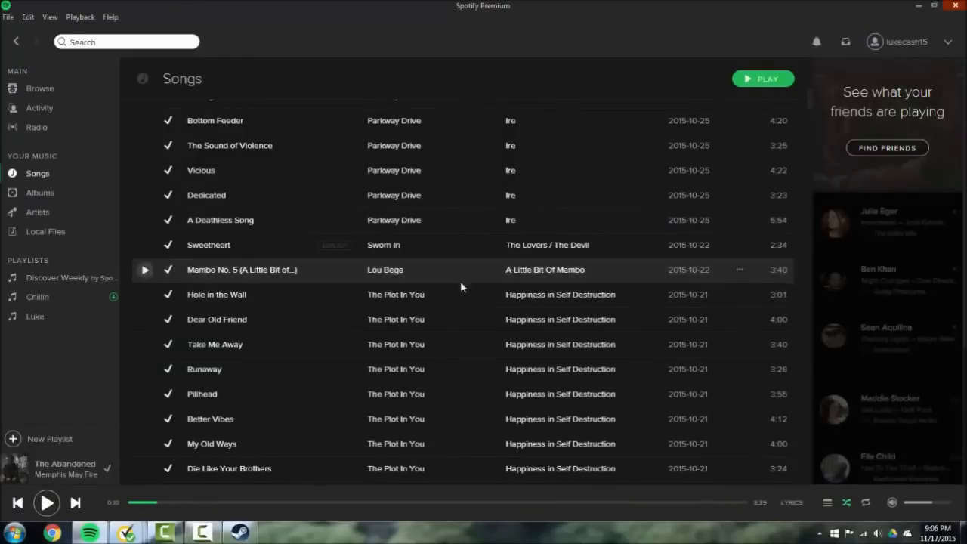
{"action": "left_click", "coordinate": [239, 532]}
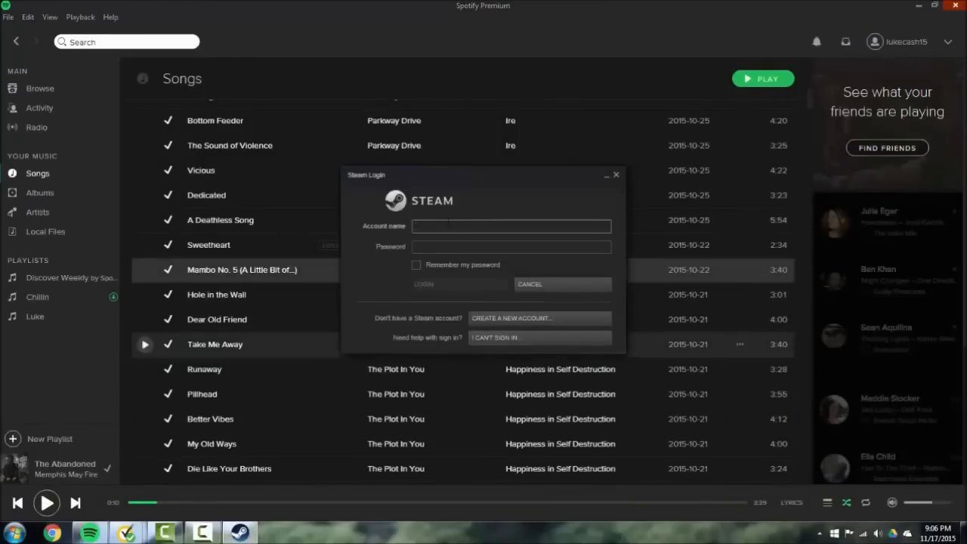
{"action": "type", "text": "lukecash15"}
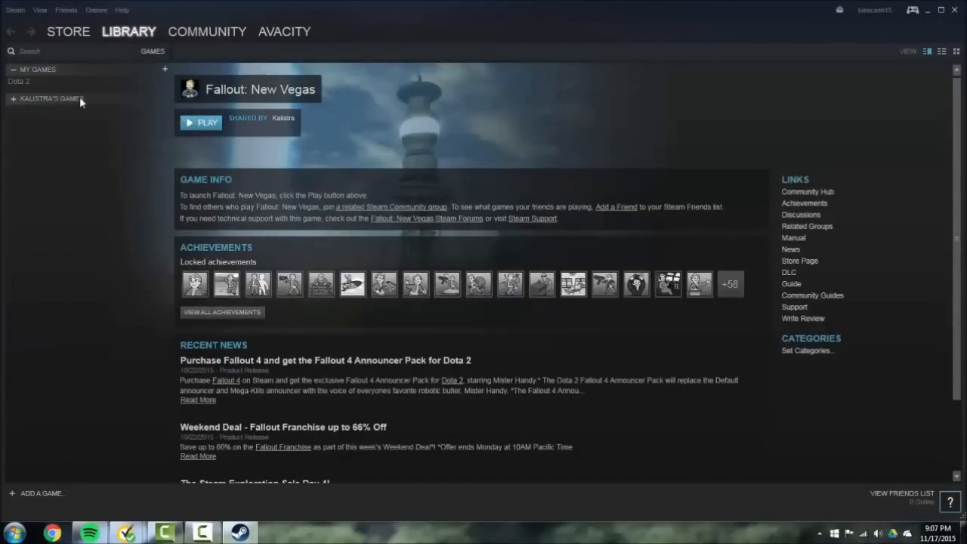
Expand the shared games group in Library and open the library categories list.
{"action": "left_click", "coordinate": [50, 98]}
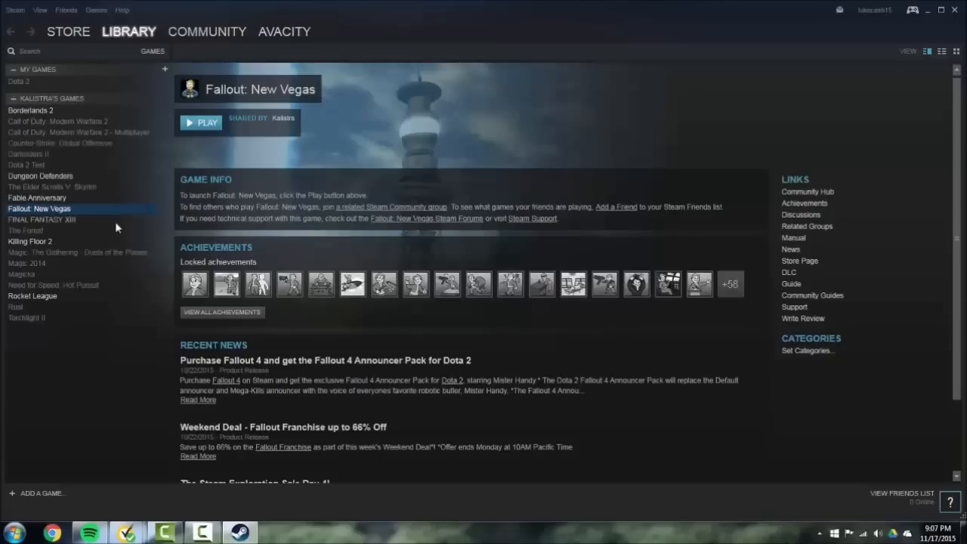
{"action": "left_click", "coordinate": [128, 32]}
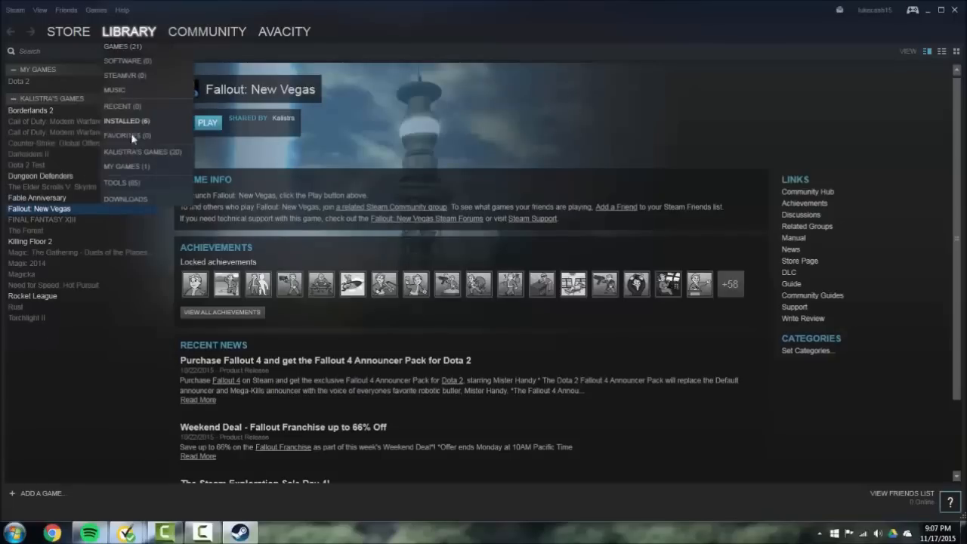